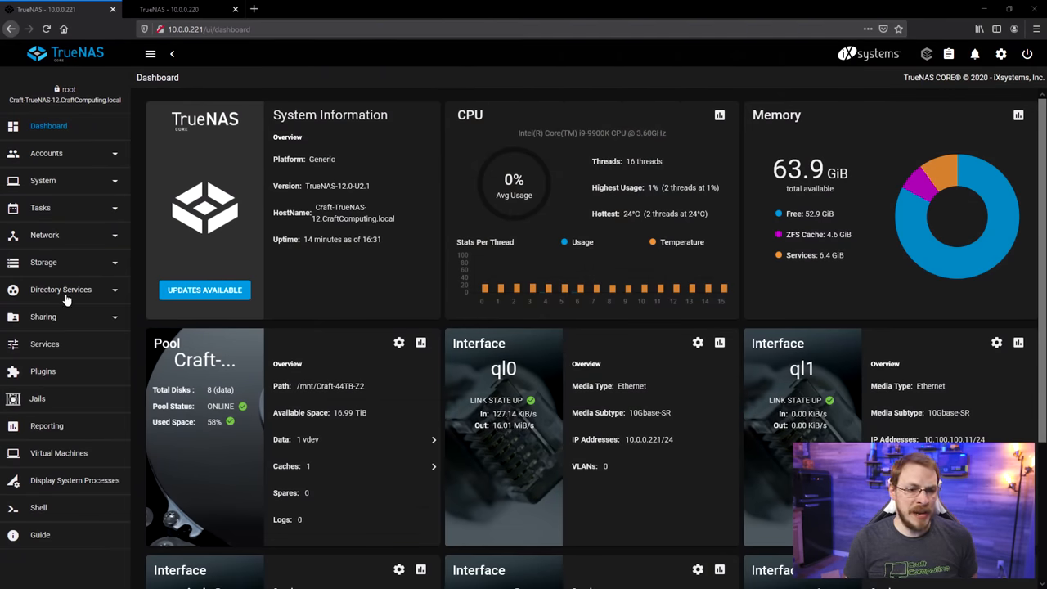
# - Reach Storage > Pools from the dashboard and begin adding a new pool
pyautogui.click(42, 262)
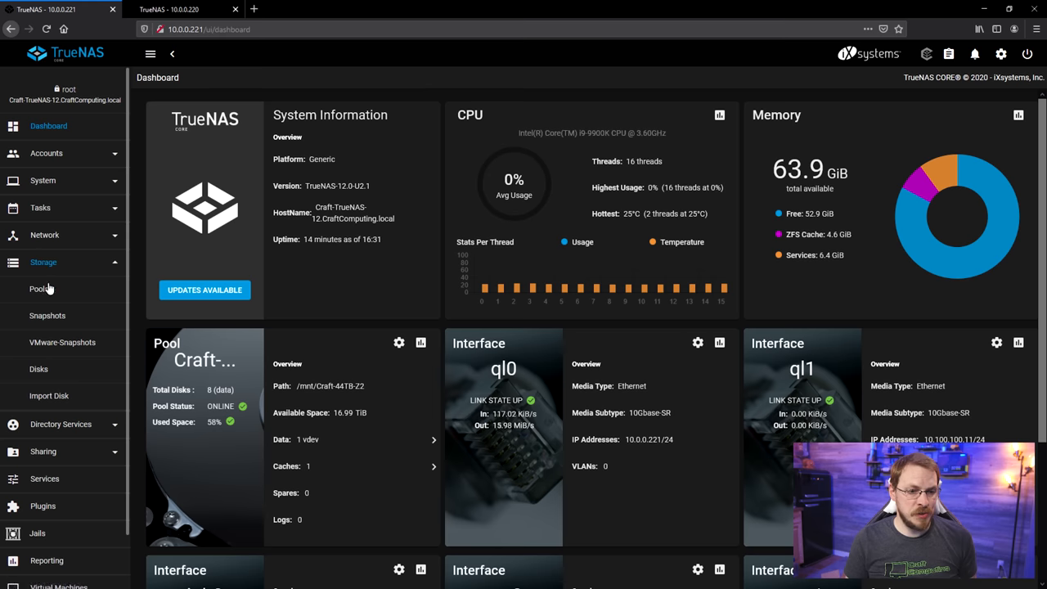
pyautogui.click(39, 288)
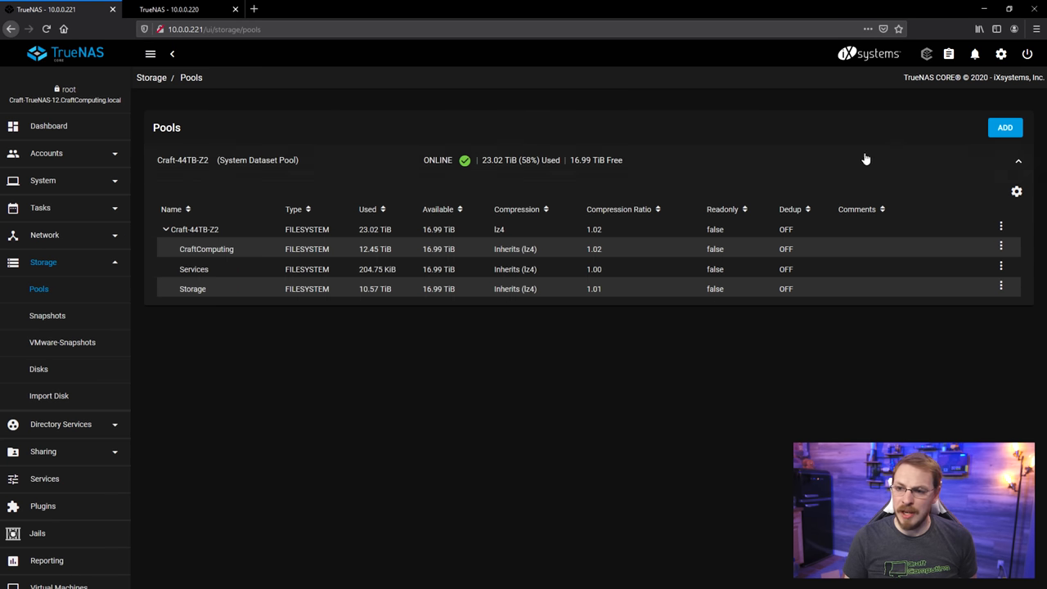
pyautogui.click(1004, 128)
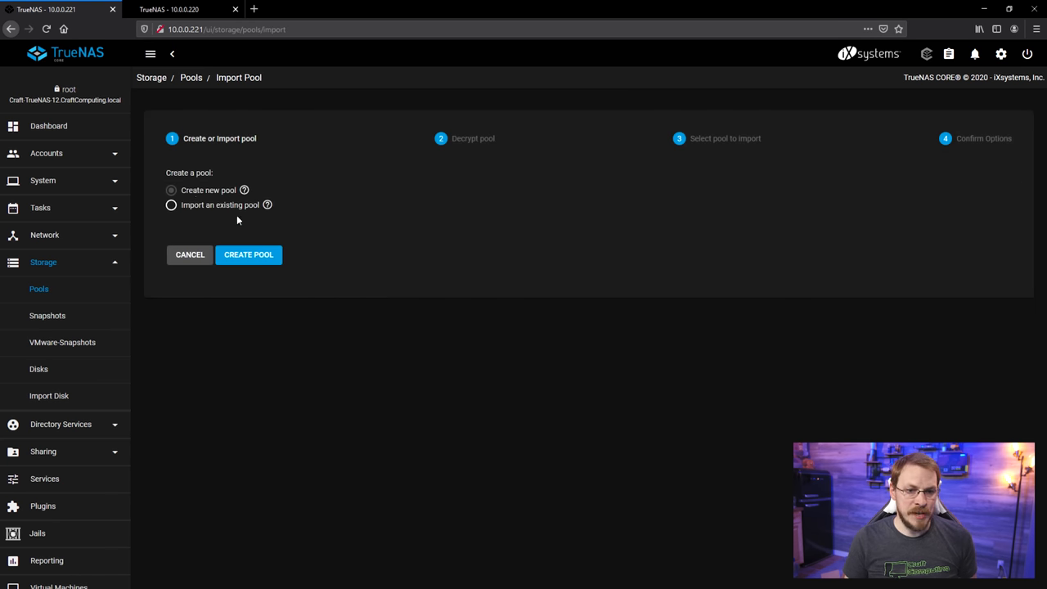
# - Choose a new pool, suggest a RAID-Z2 layout of all eight 3.64 TiB disks, name it Craft-NCC-74210
pyautogui.click(249, 255)
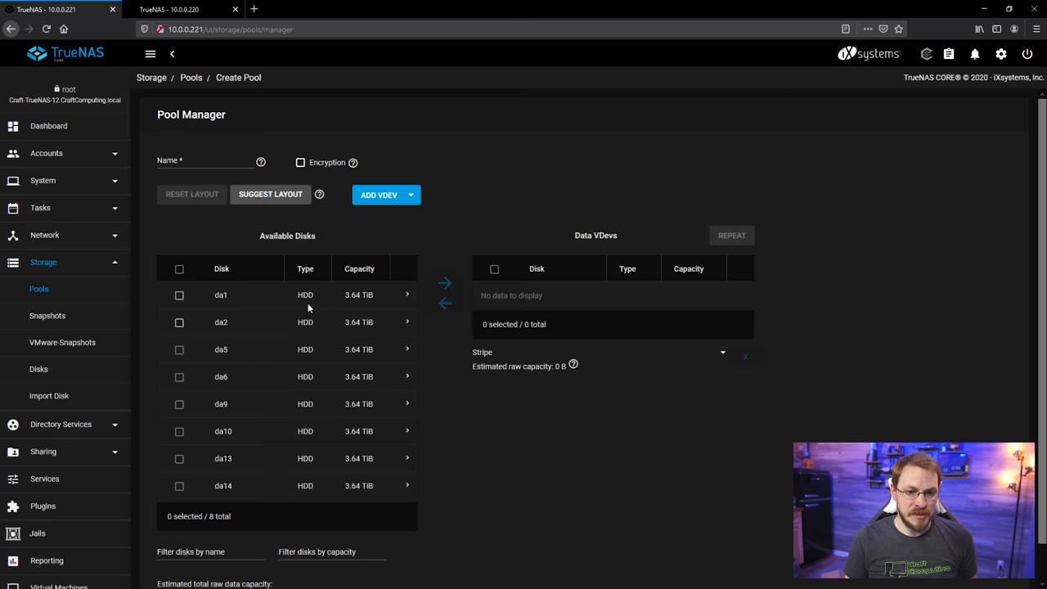
pyautogui.click(180, 268)
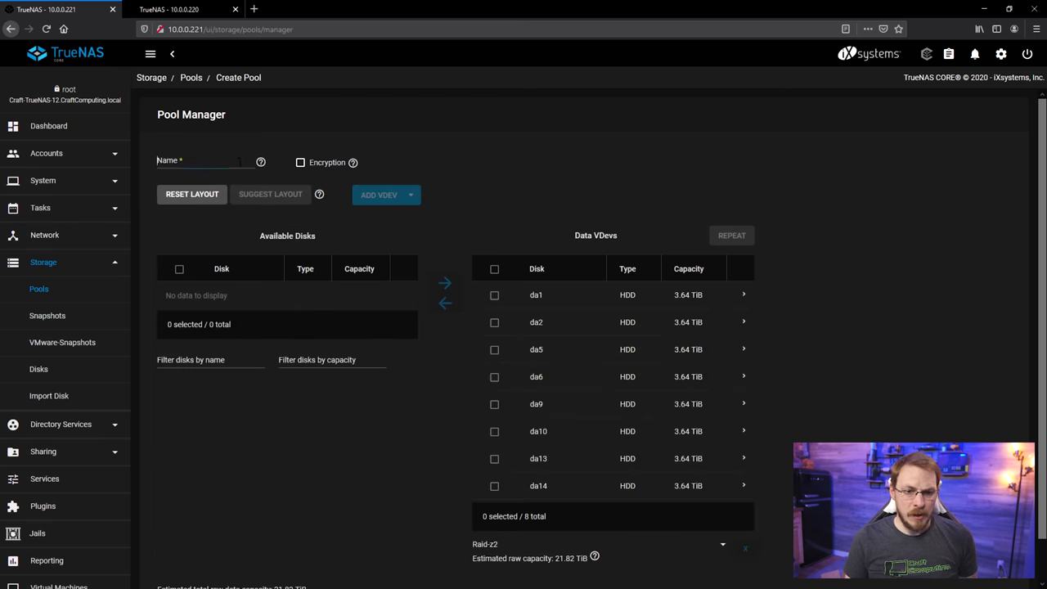
pyautogui.write('Craft-NCC-74')
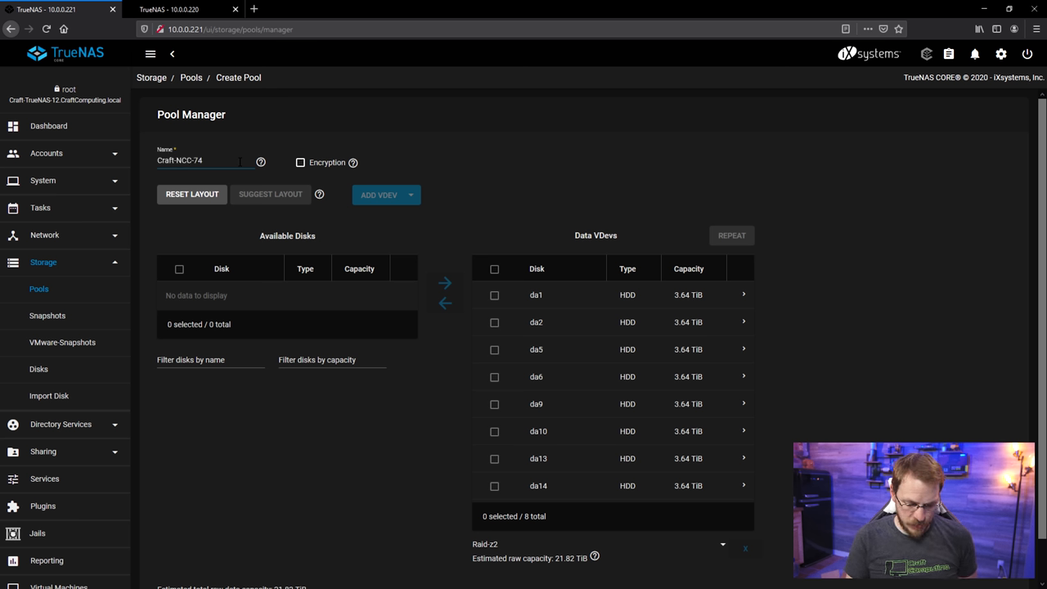
pyautogui.write('210')
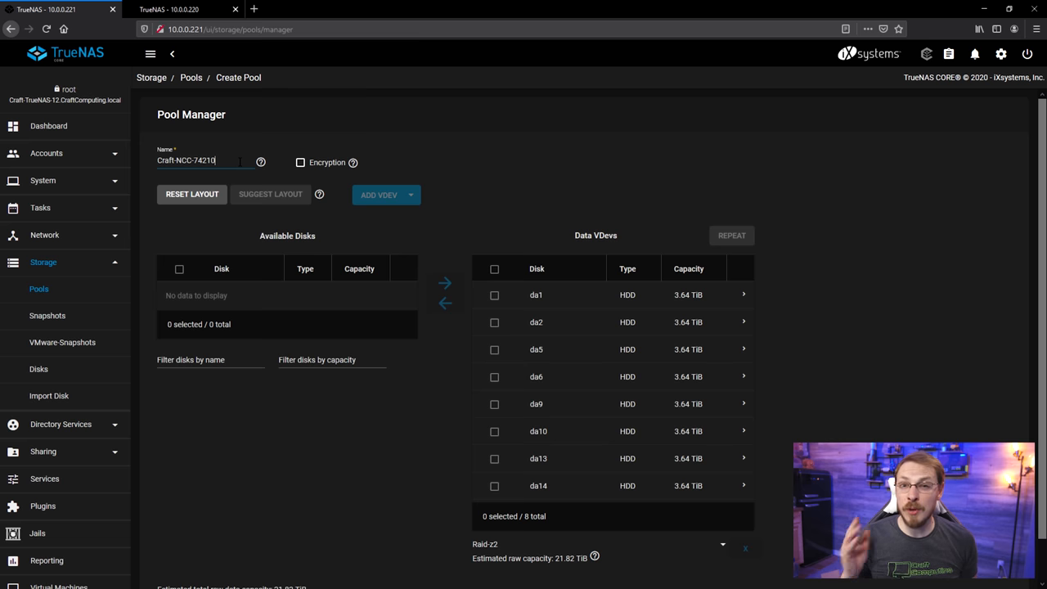
pyautogui.scroll(-3)
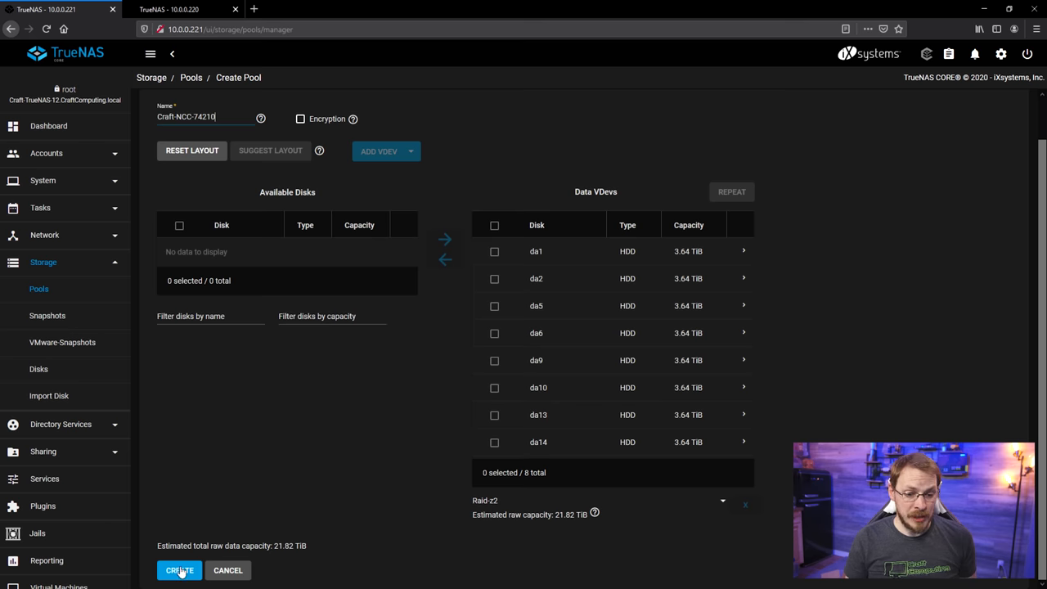
# - Submit the pool and confirm the disk-erase warning so formatting begins
pyautogui.click(180, 569)
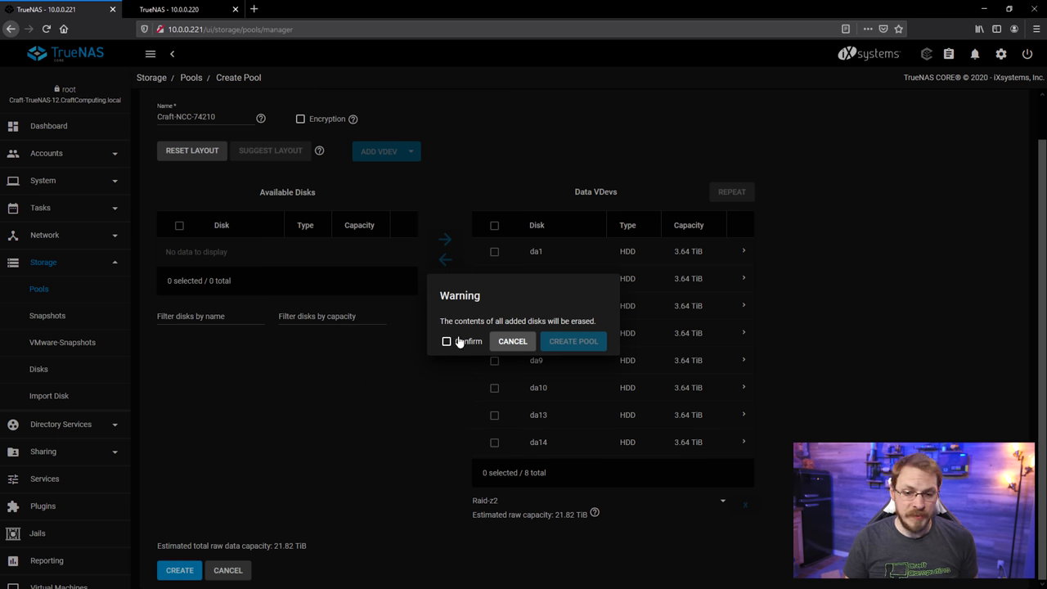
pyautogui.click(572, 341)
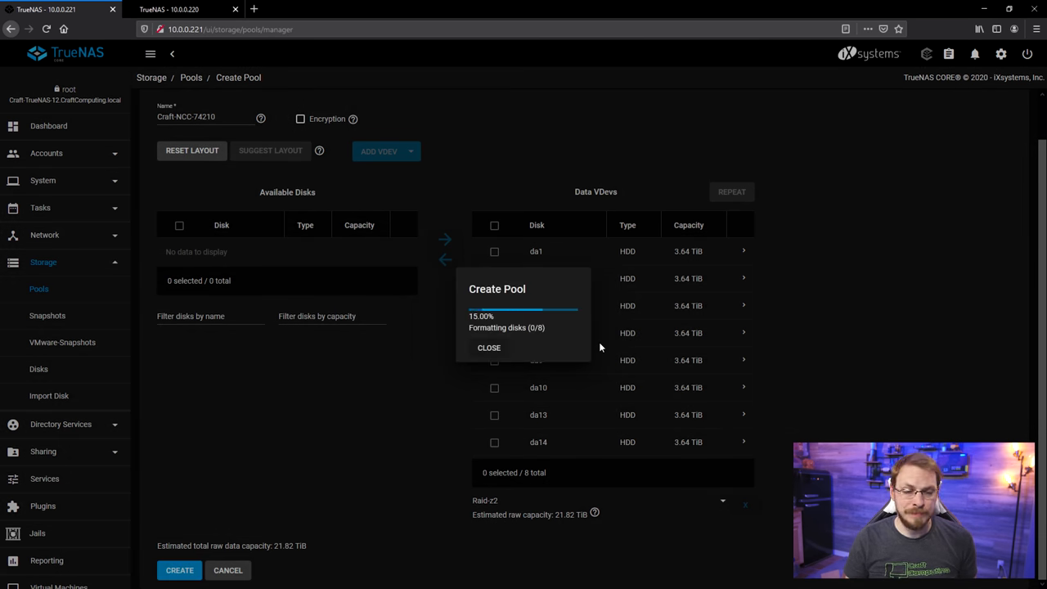